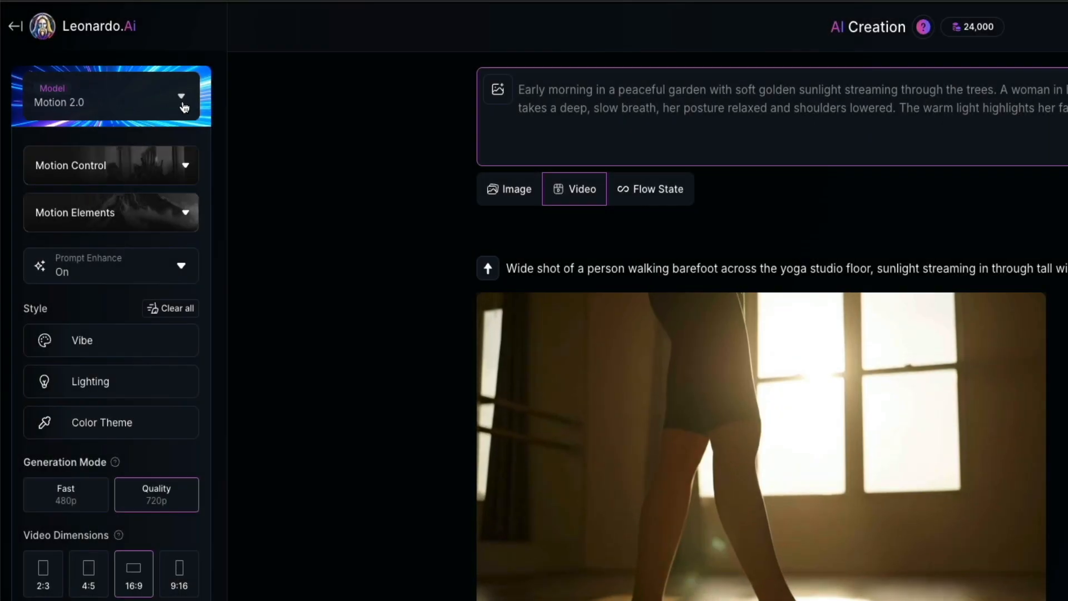
Try Veo 3, return to Motion 2.0, and scroll through the motion presets.
click(180, 96)
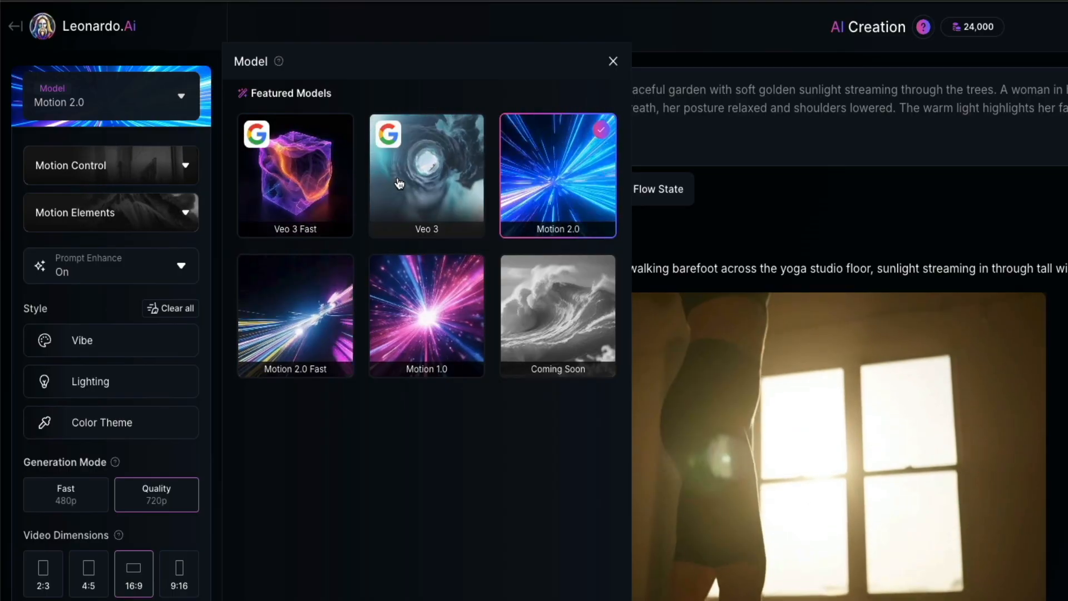
click(425, 174)
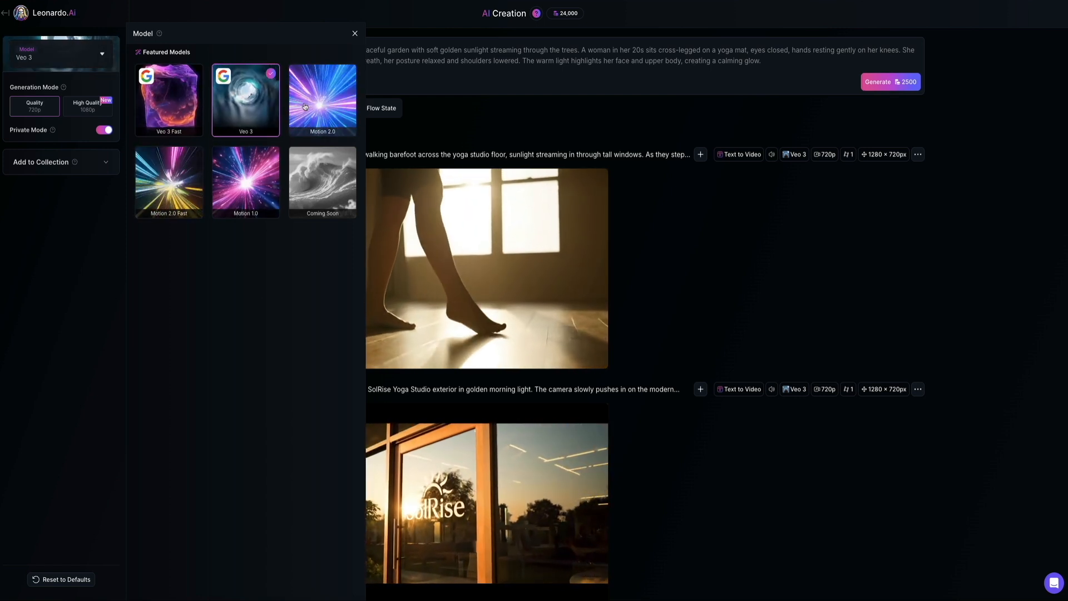
click(322, 100)
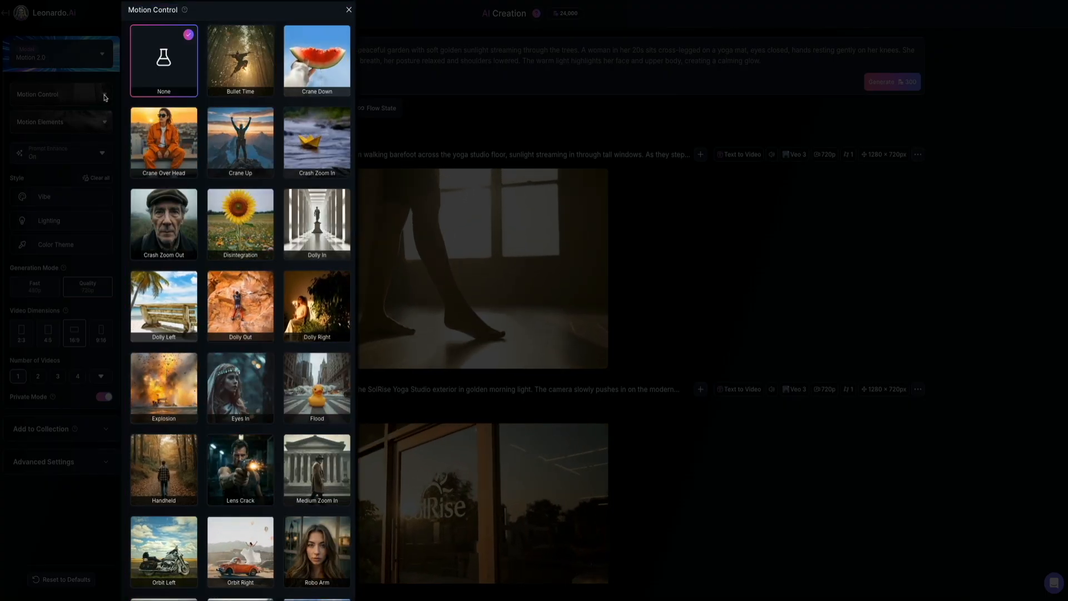
scroll(down, 3)
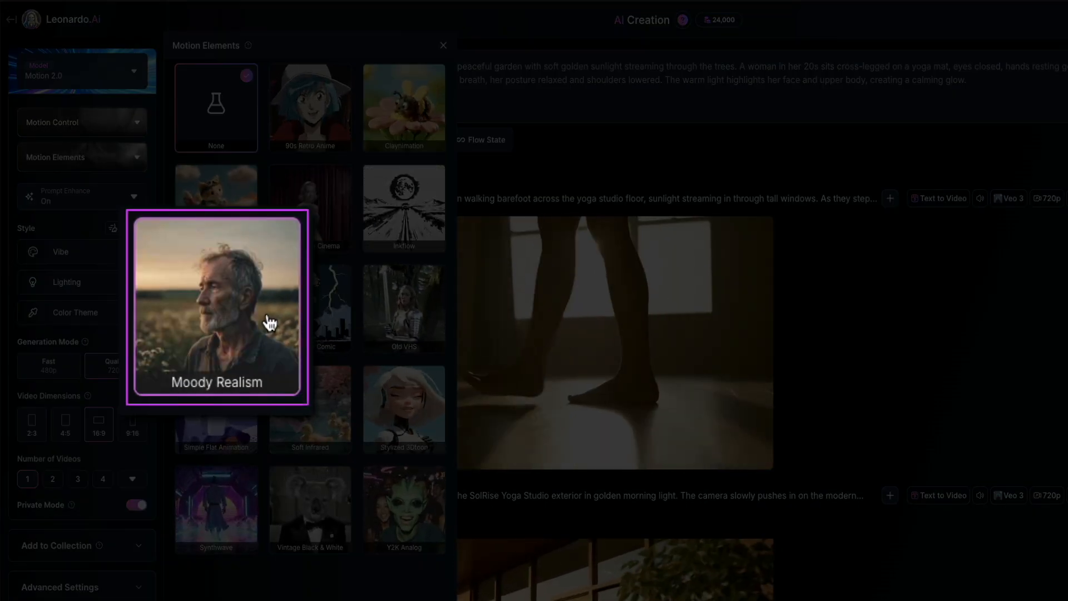
Choose the Moody Realism tile as the motion element.
click(218, 306)
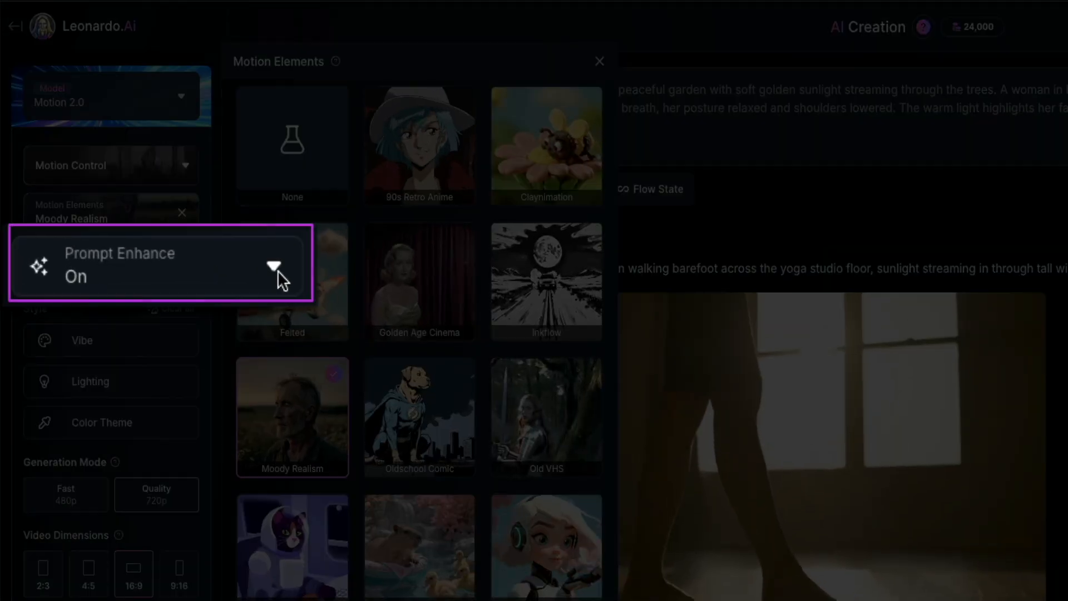
Set Prompt Enhance to Off.
click(599, 61)
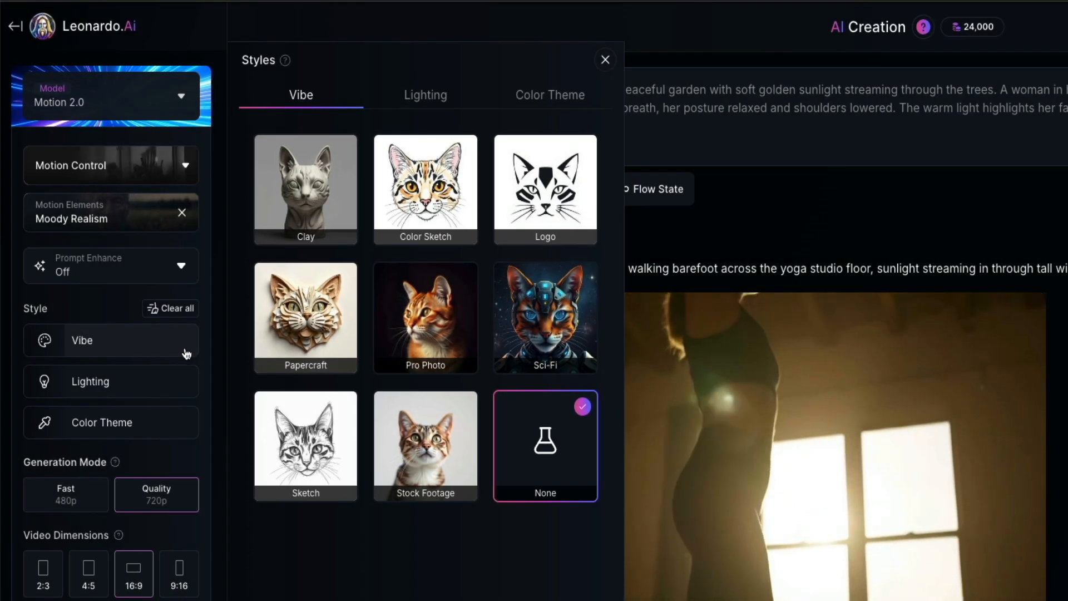
Browse the Lighting and Color Theme style presets, applying none.
click(425, 95)
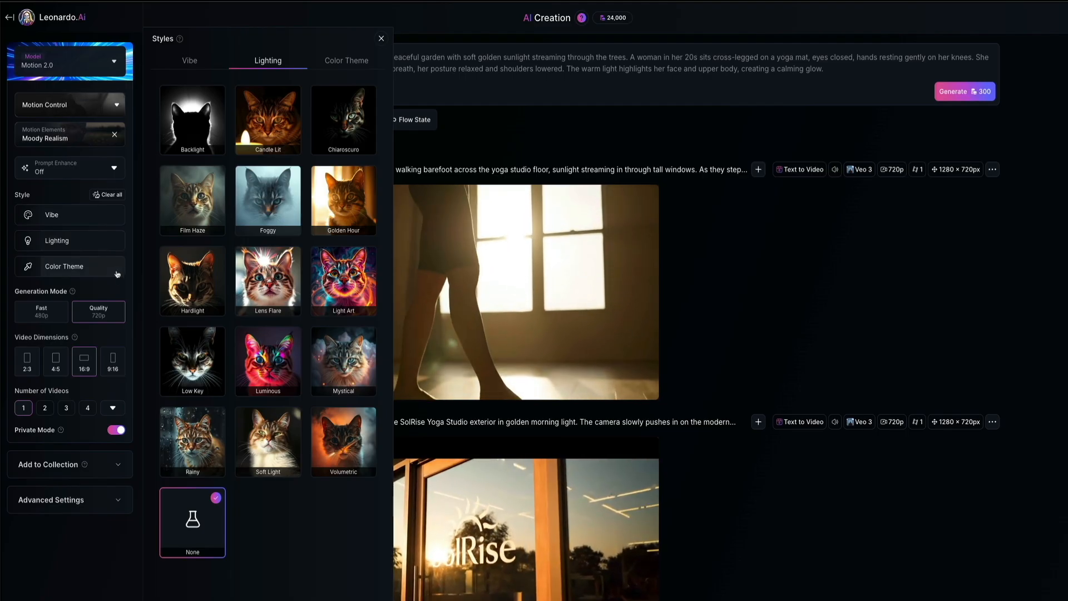
click(346, 60)
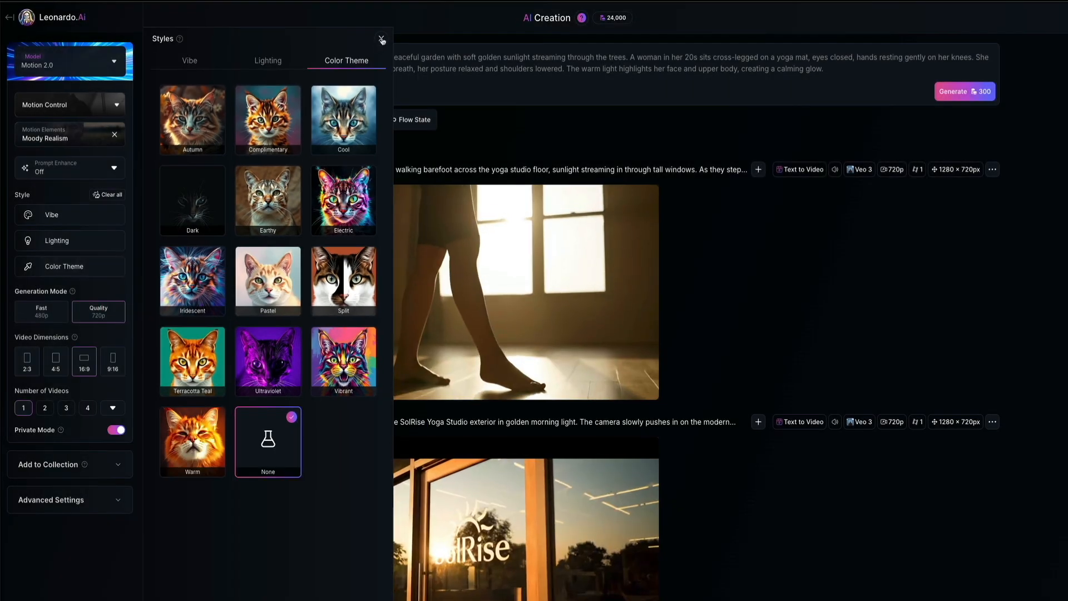
Close the Styles panel, keep Number of Videos at 1, and view options 5–8.
click(381, 39)
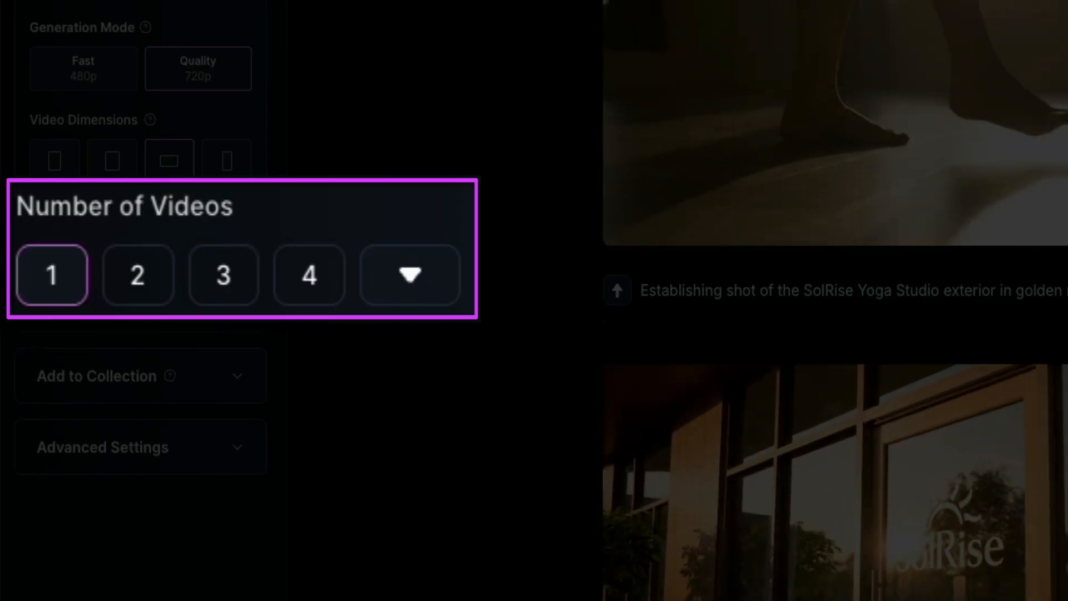
click(409, 275)
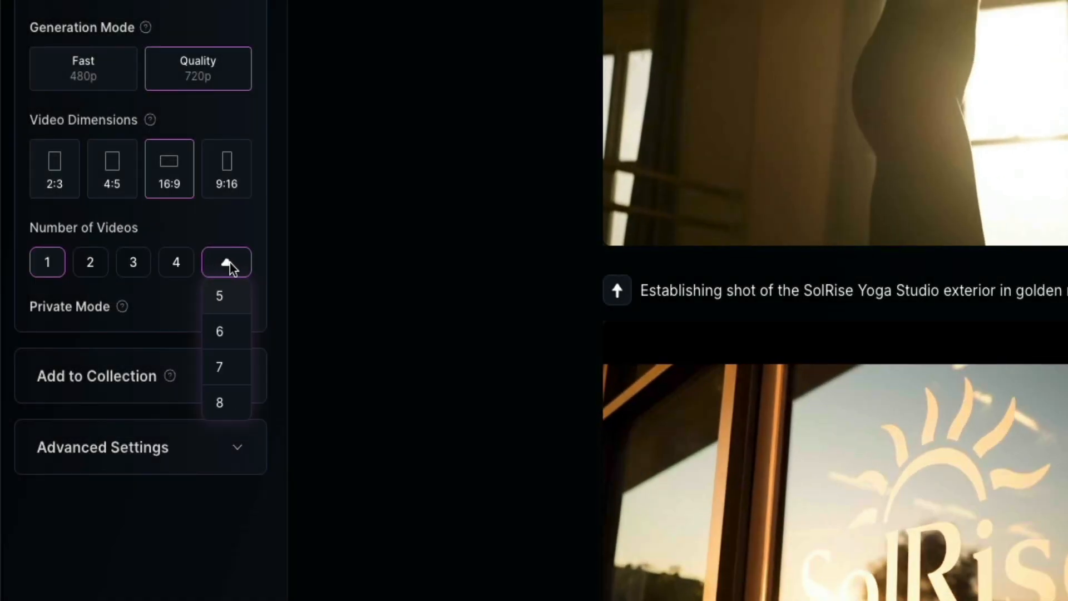
click(244, 306)
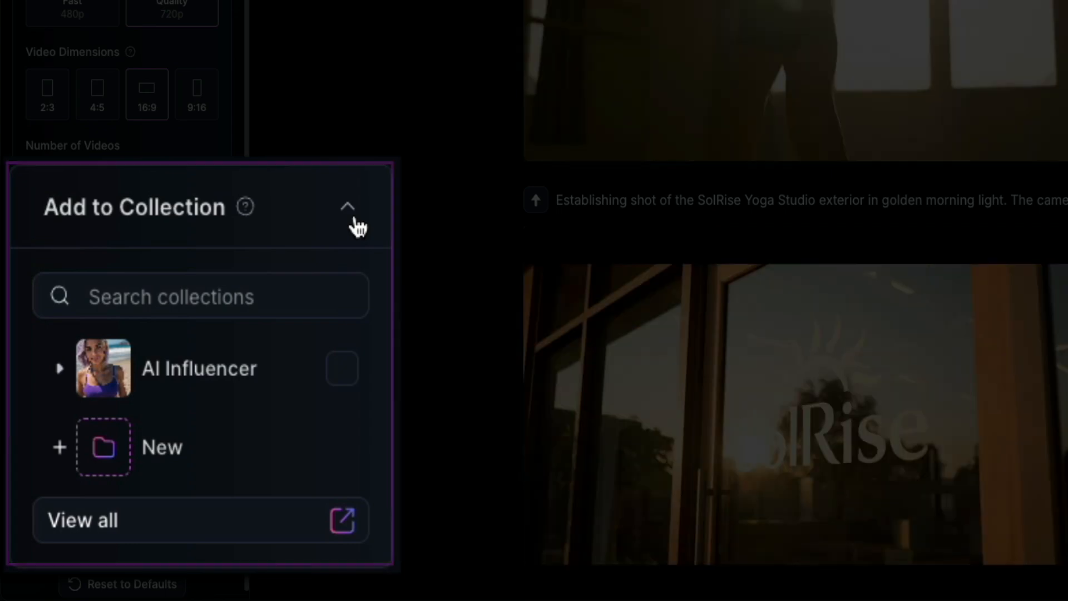
Check collection and advanced settings, leaving the negative prompt off.
click(346, 206)
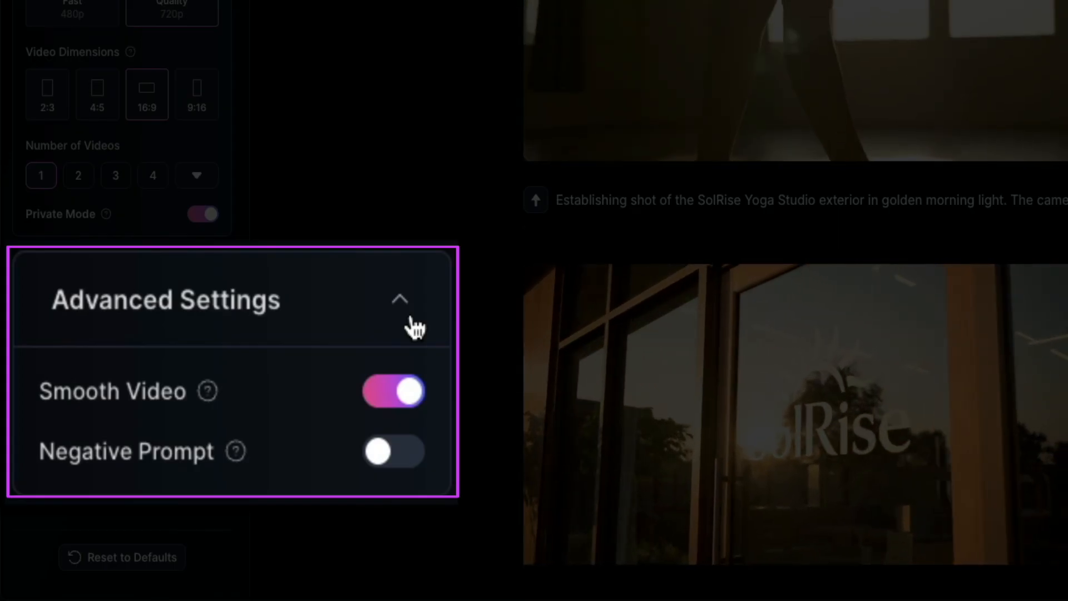
click(393, 450)
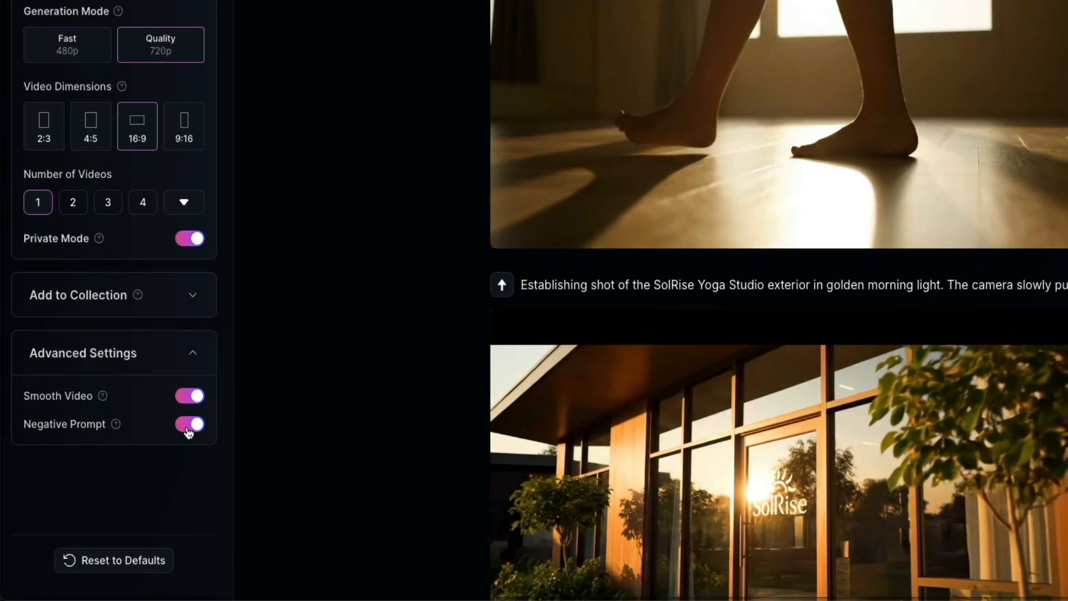
click(190, 424)
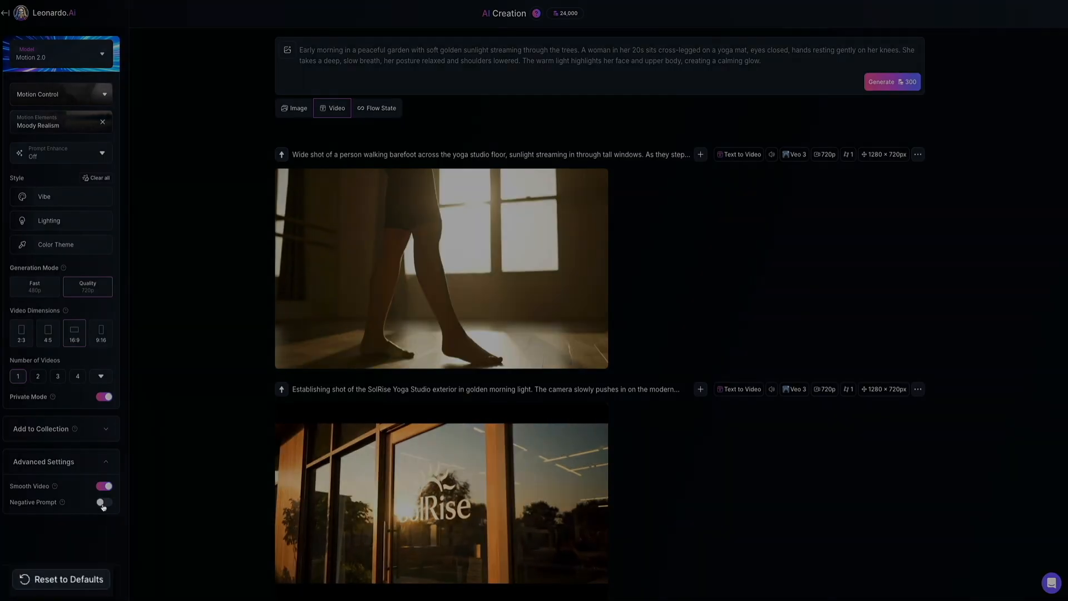
click(68, 577)
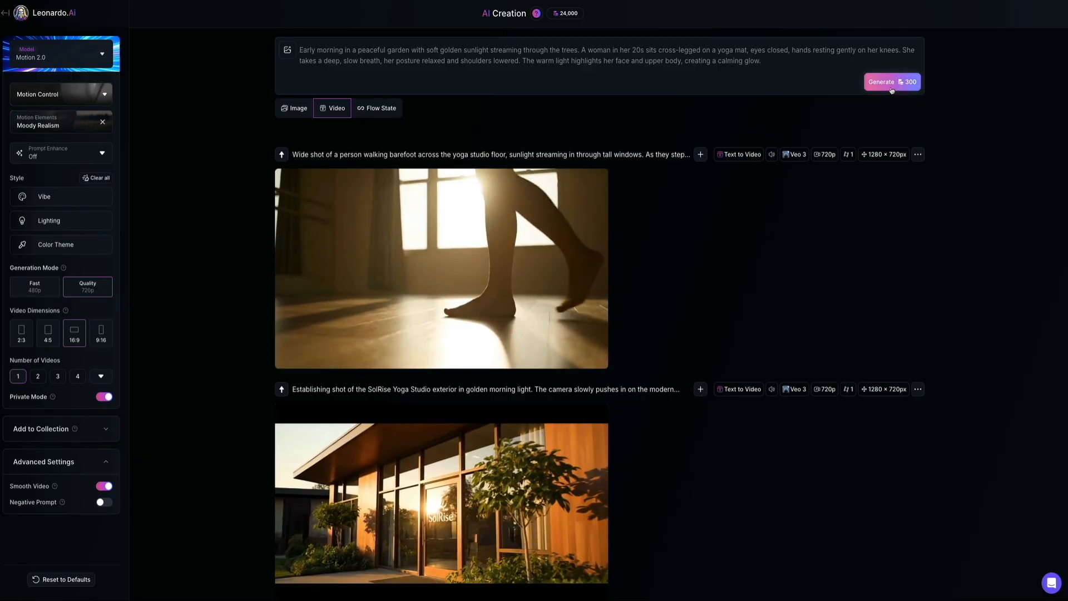
Generate the Moody Realism garden yoga clip and wait for it to finish.
click(891, 82)
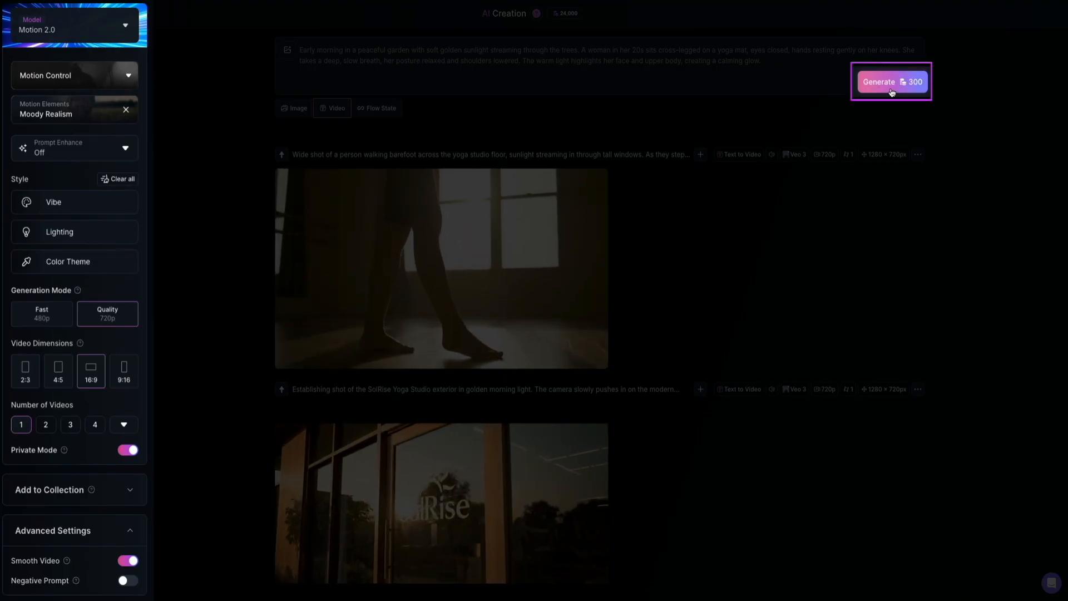
click(891, 82)
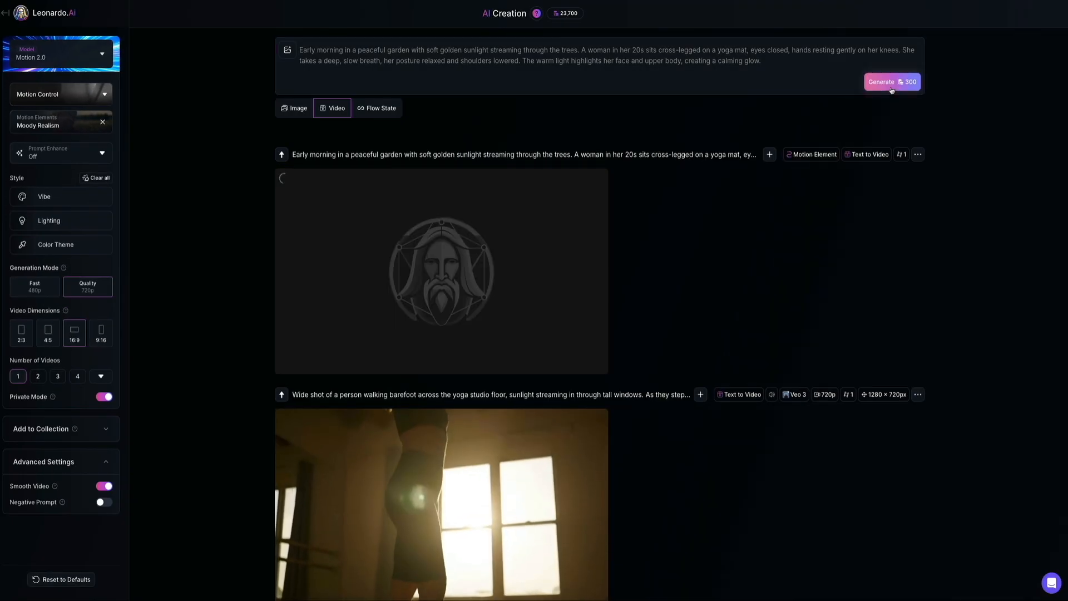
click(891, 82)
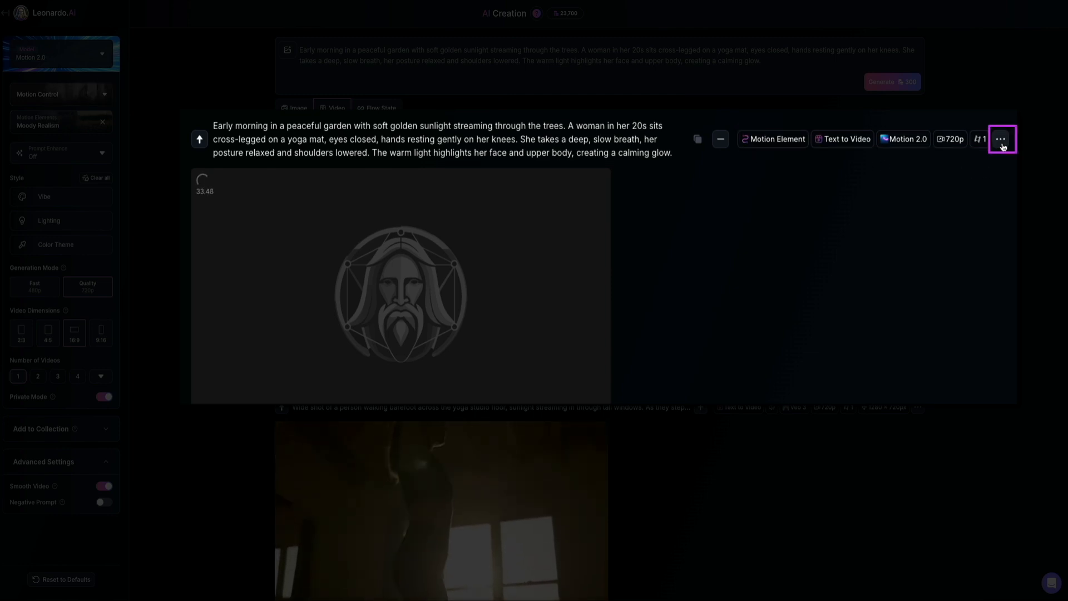
click(1000, 139)
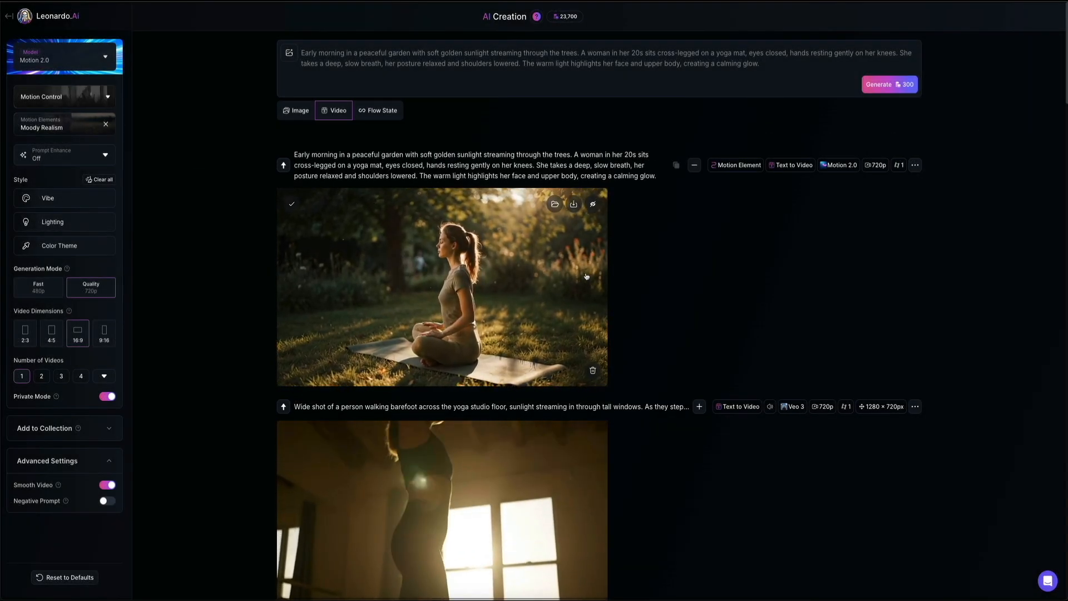
click(443, 285)
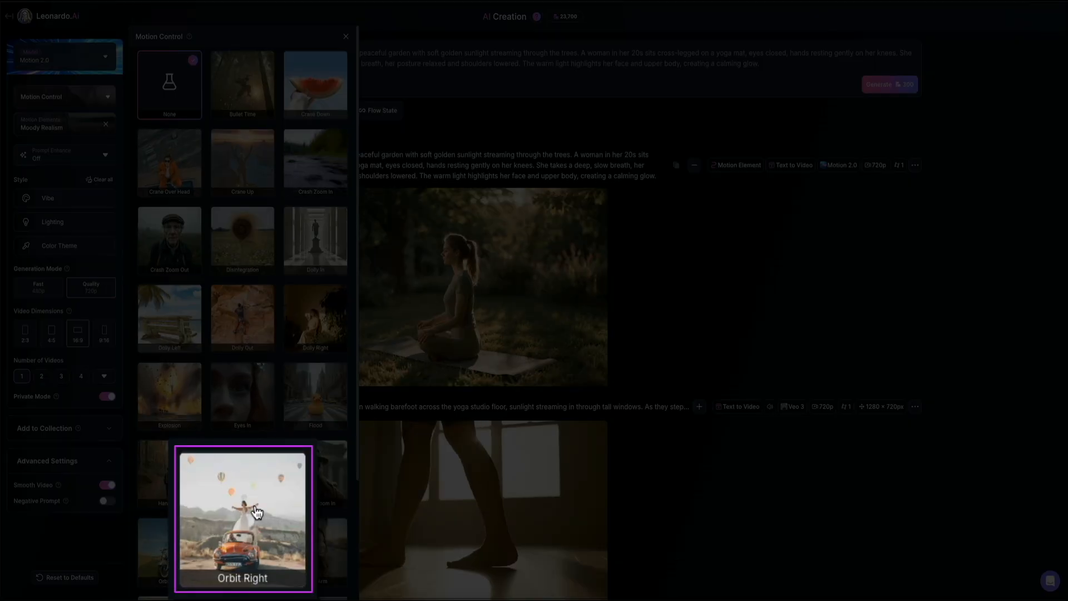
Set Orbit Right camera motion and generate the new garden meditation version.
click(242, 518)
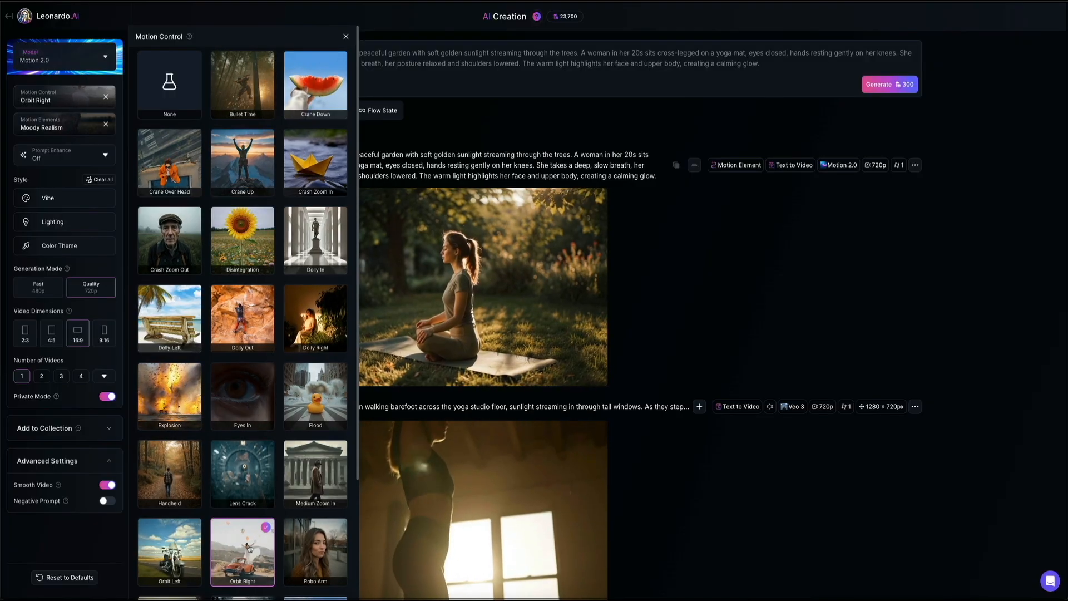
click(345, 36)
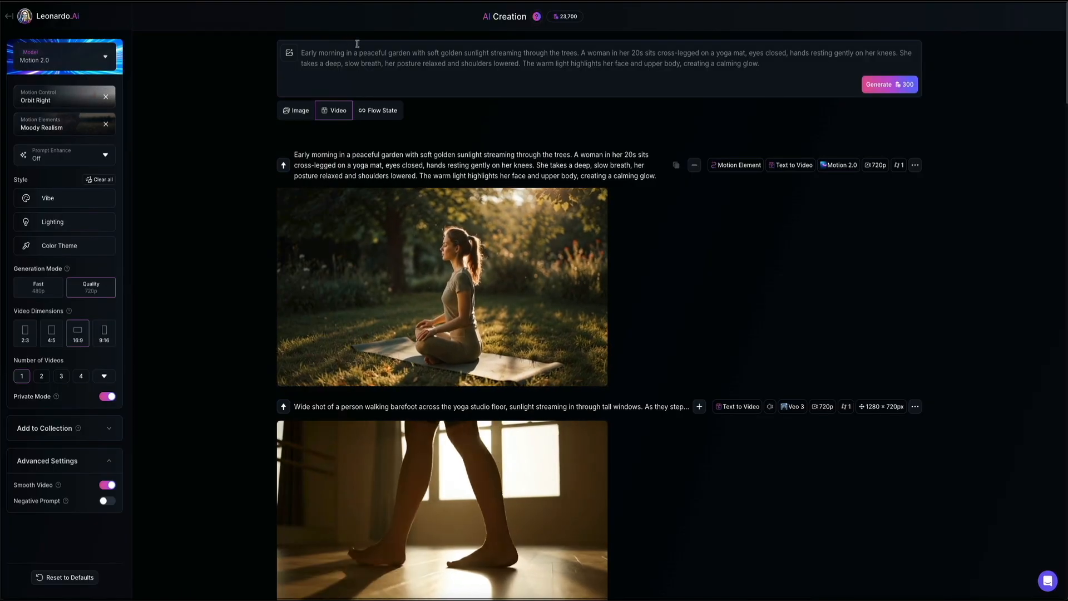
click(889, 85)
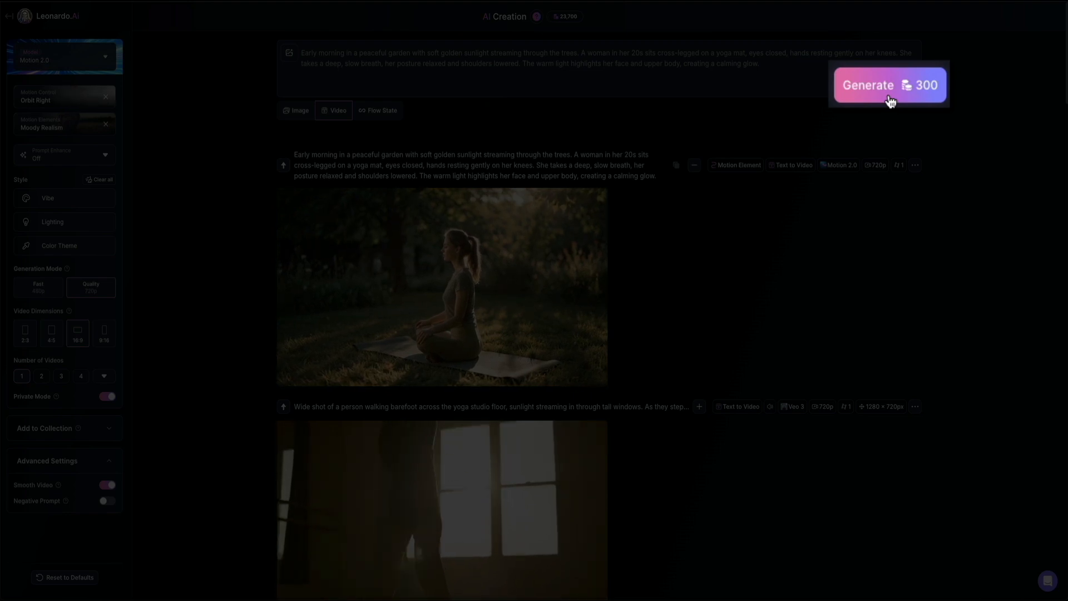
click(888, 85)
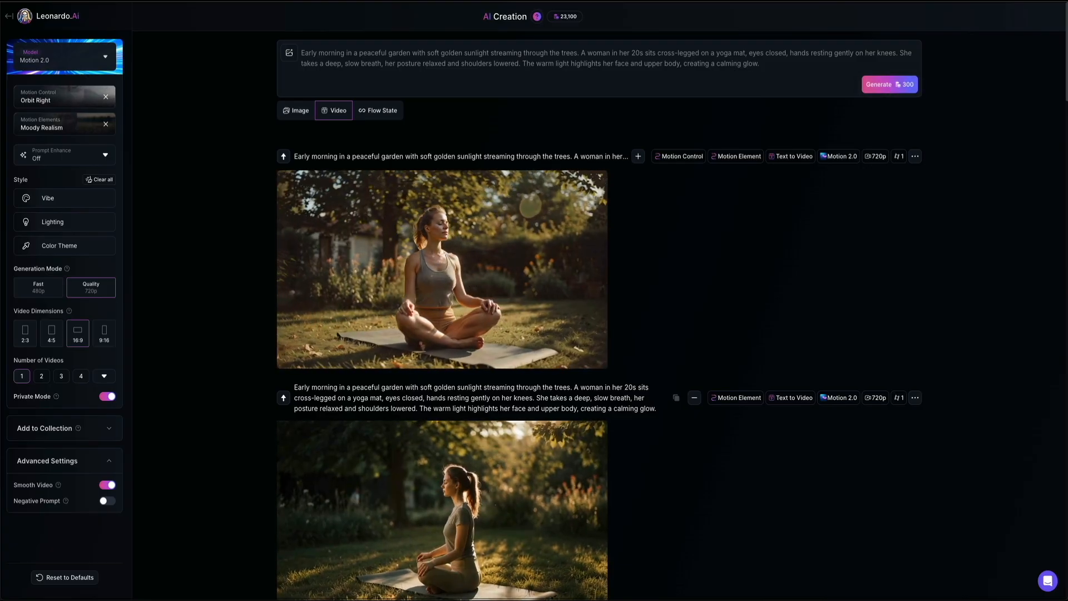
click(442, 269)
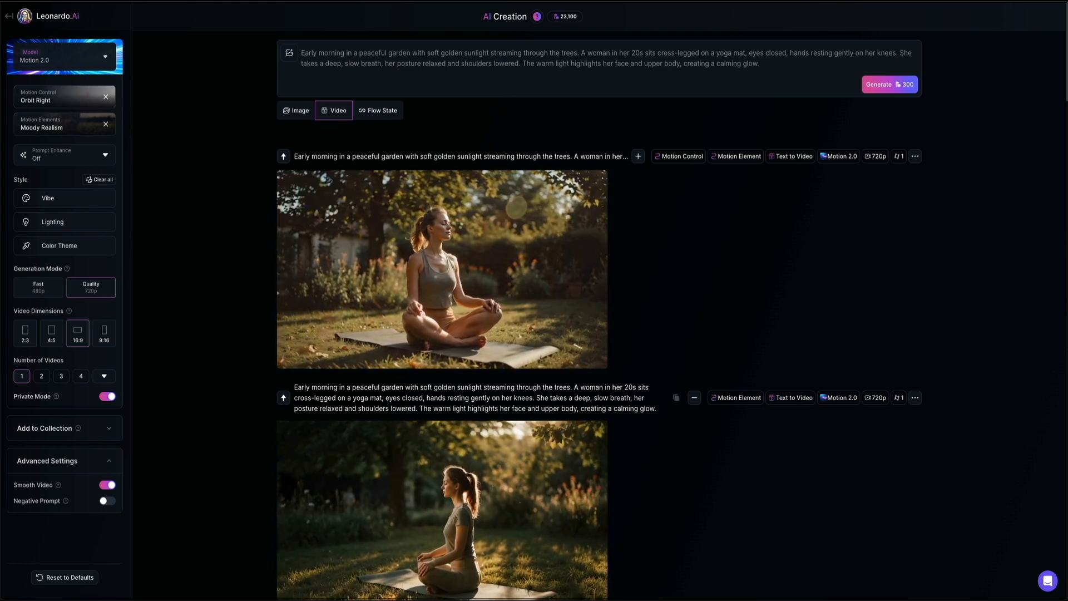
click(889, 84)
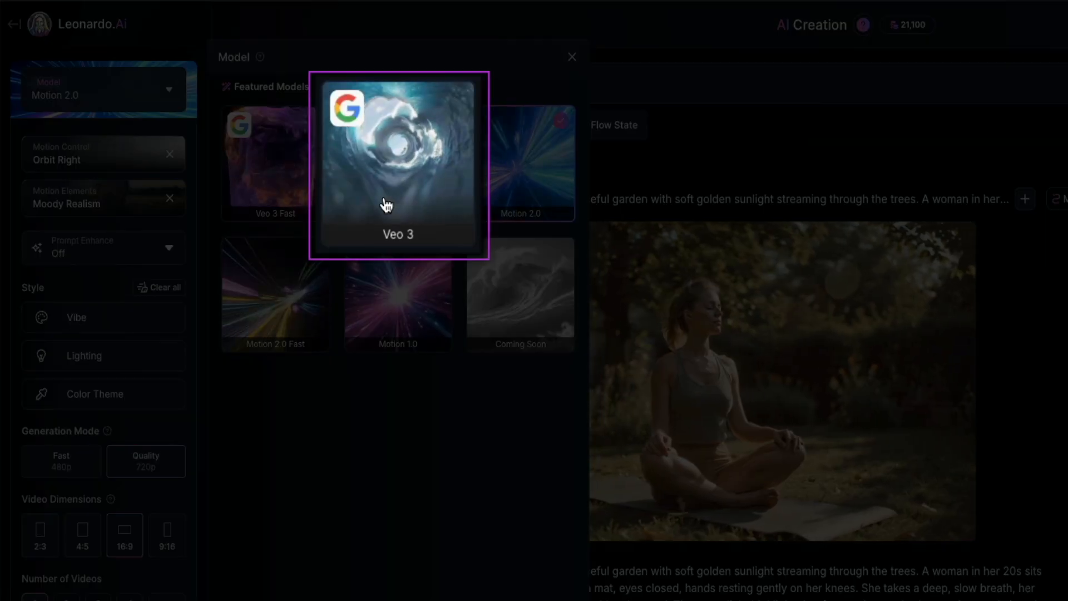
Pick Veo 3 in the model picker and close the picker.
click(397, 164)
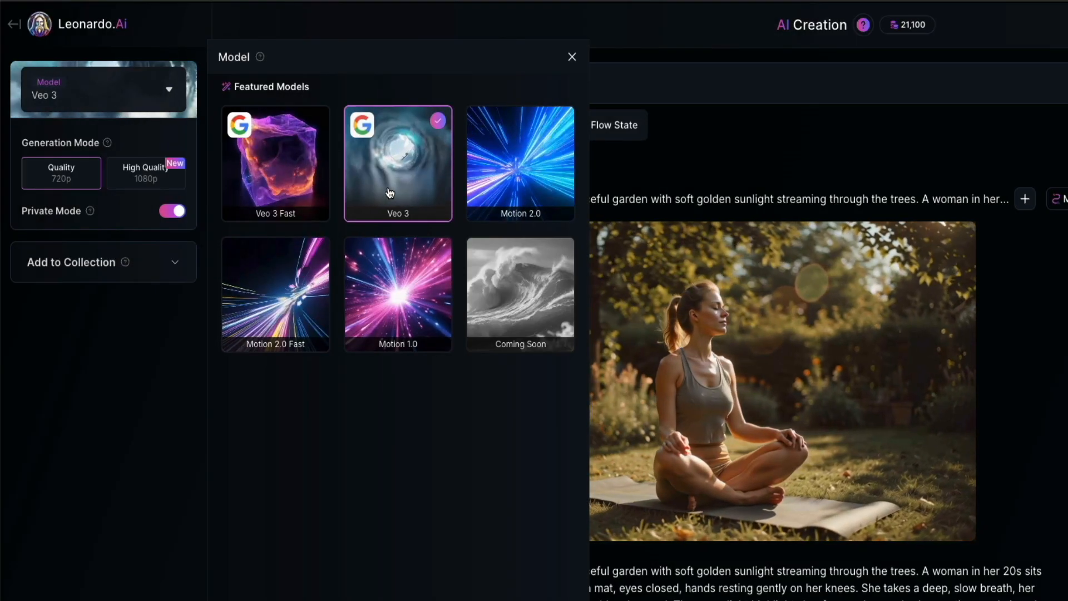
click(571, 57)
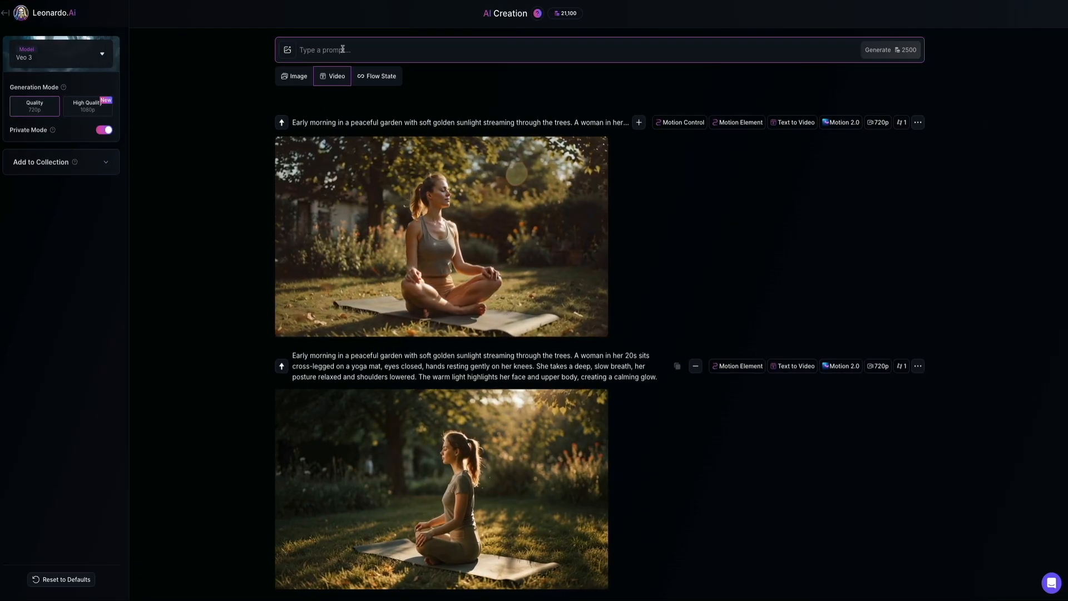
Enter the medium-shot candlelit meditation class prompt and generate it with Veo 3.
text(Medium shot of a class sitting cross-legged in meditation, wearing yoga athletic clothing, eyes closed, peaceful expressions, gentle candlelight in background, cinematic atmosphere of serenity and stillness.)
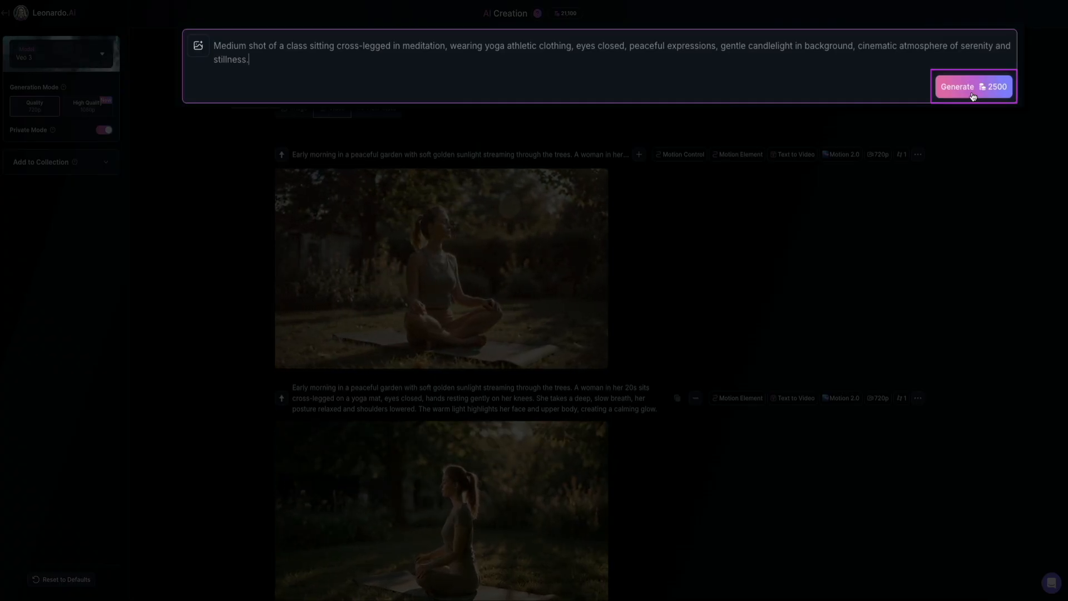
click(972, 87)
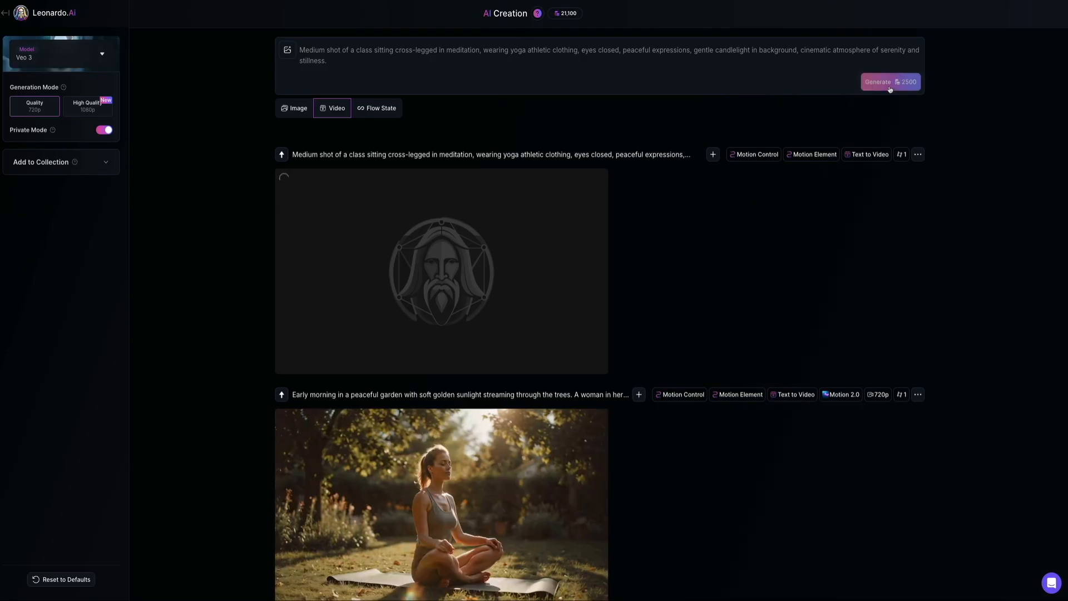
click(889, 82)
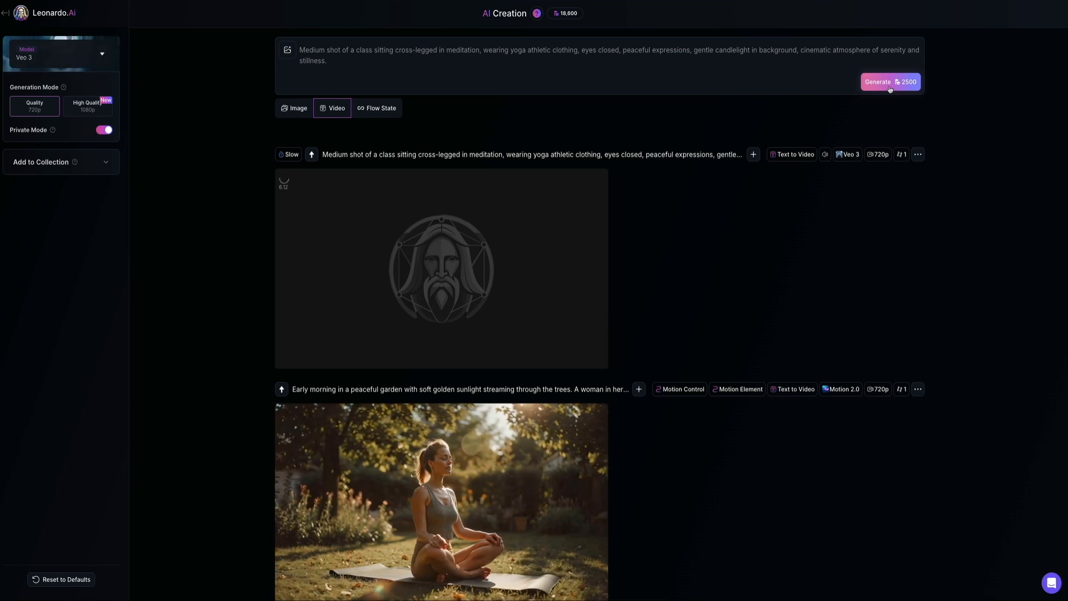
Open the finished Veo 3 meditation class clip in the lightbox viewer.
click(891, 82)
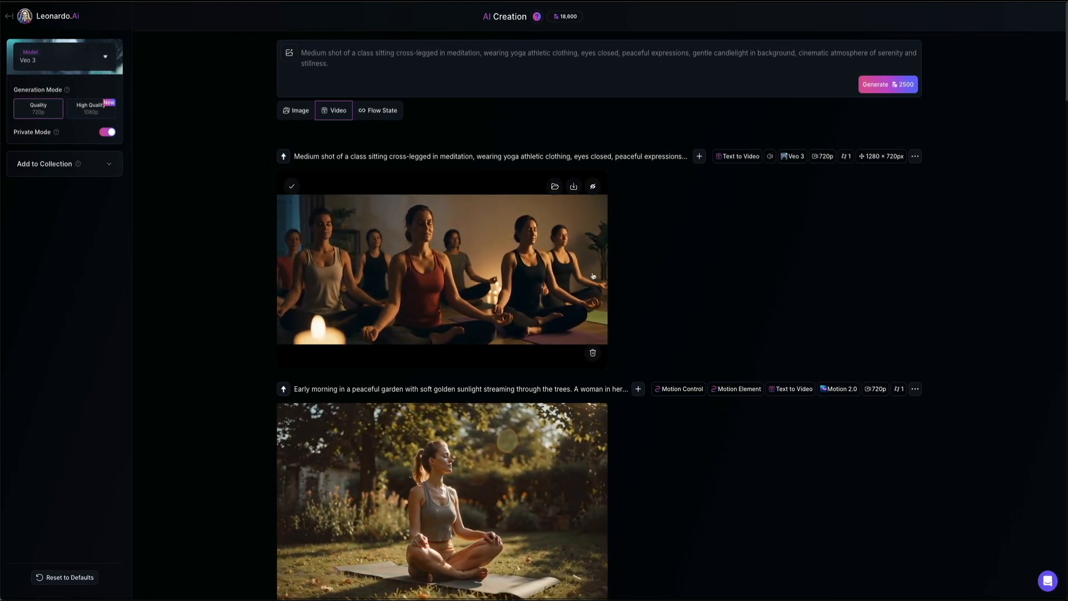
click(442, 270)
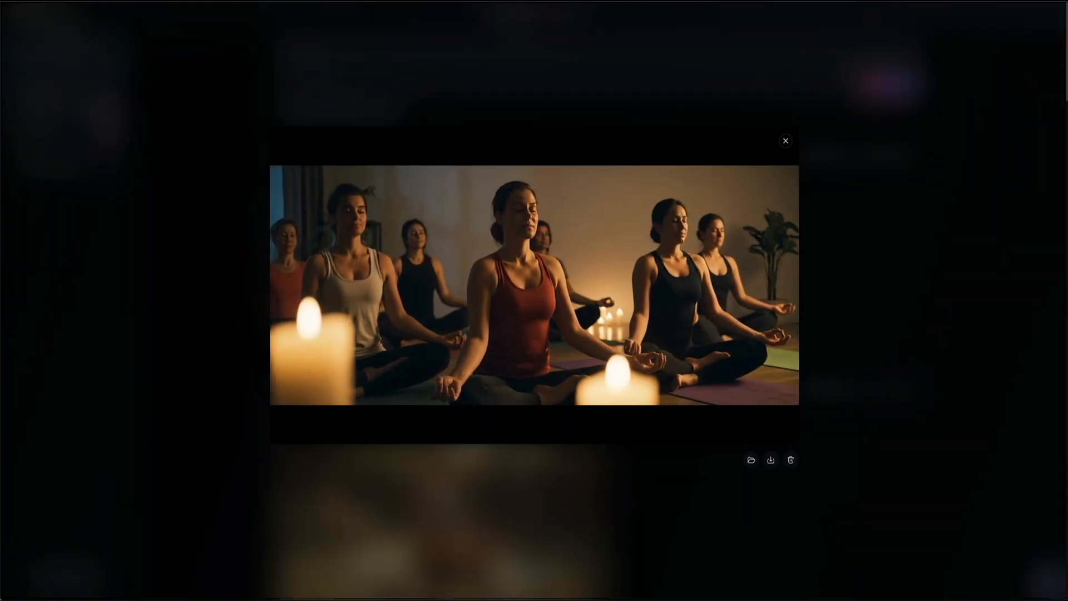